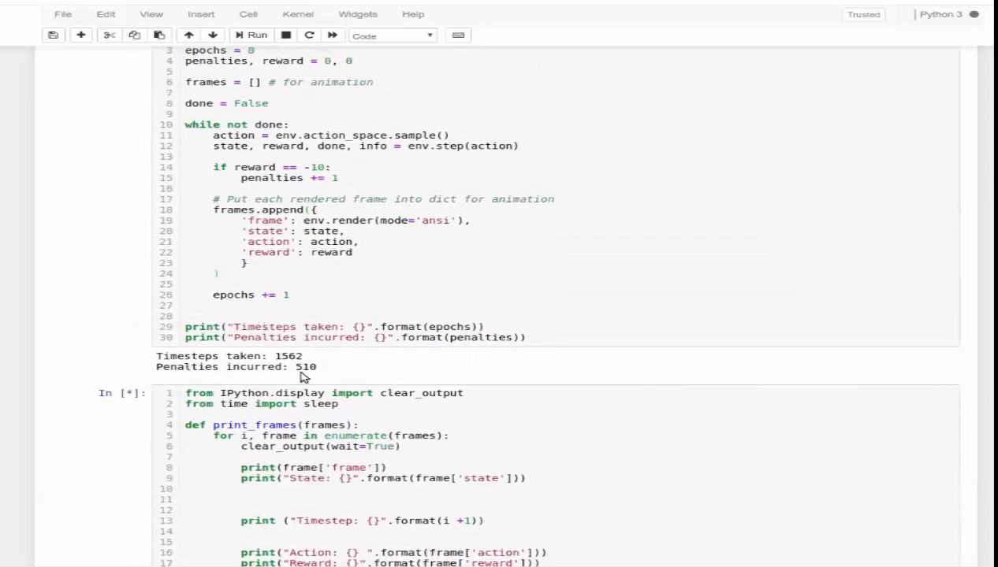
Highlight the timesteps count 1562 and scroll through the surrounding notebook output.
double_click(306, 368)
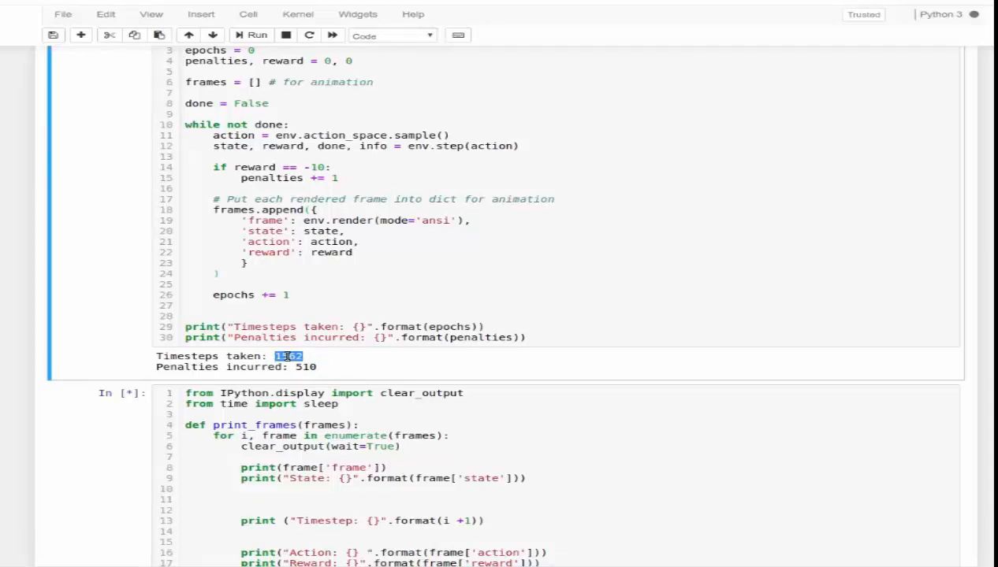
scroll(down, 3)
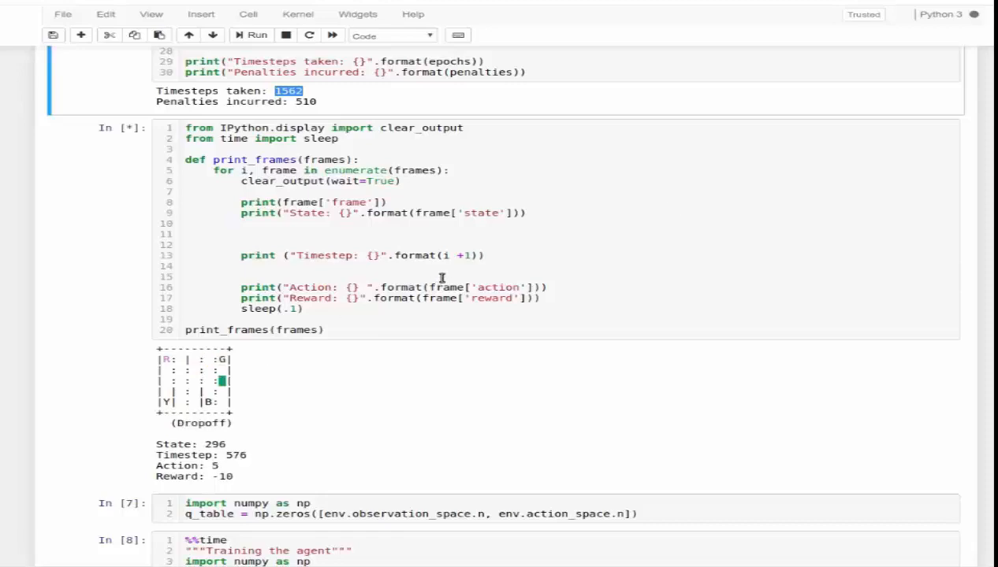
scroll(down, 3)
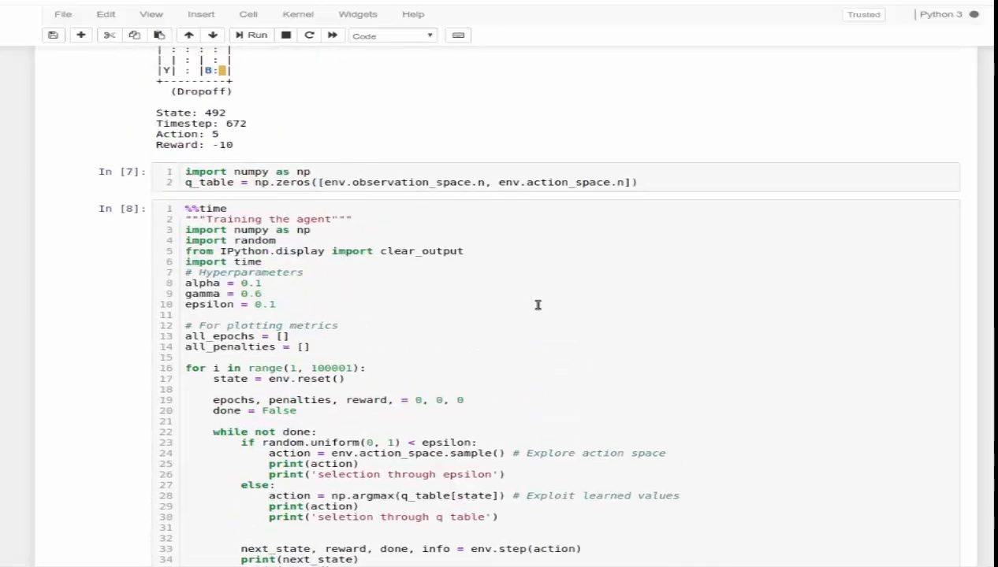
scroll(up, 3)
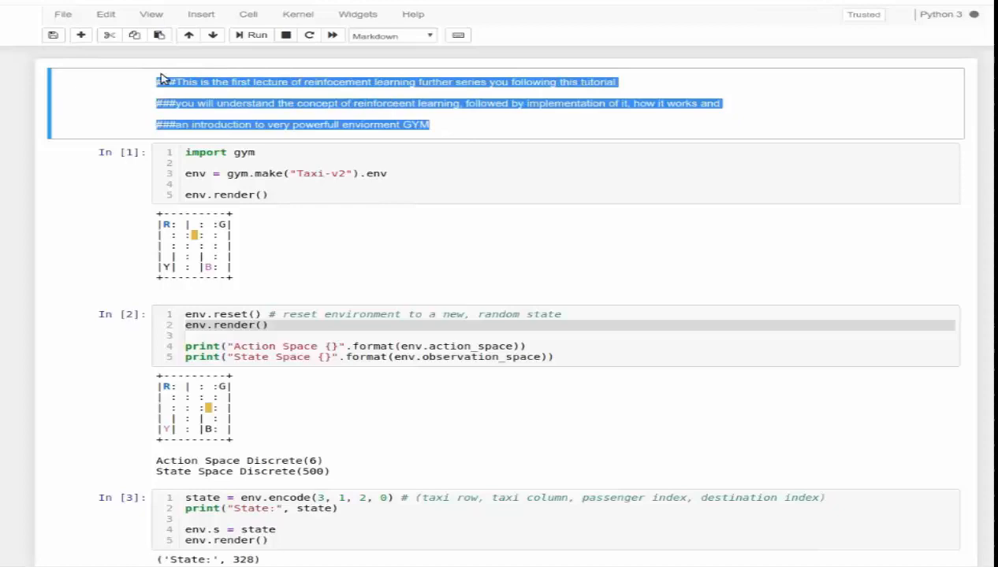
scroll(down, 3)
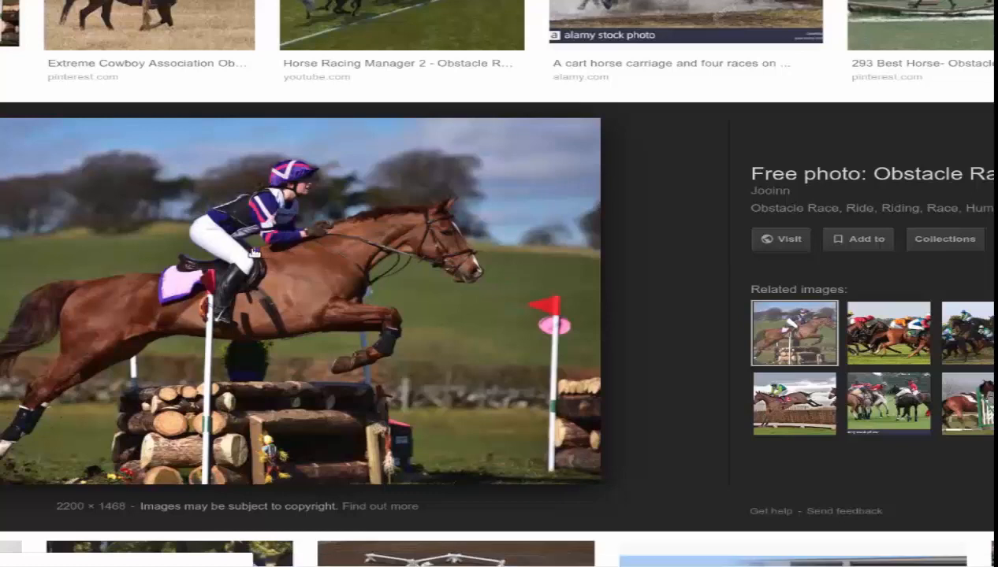
mouse_move(282, 327)
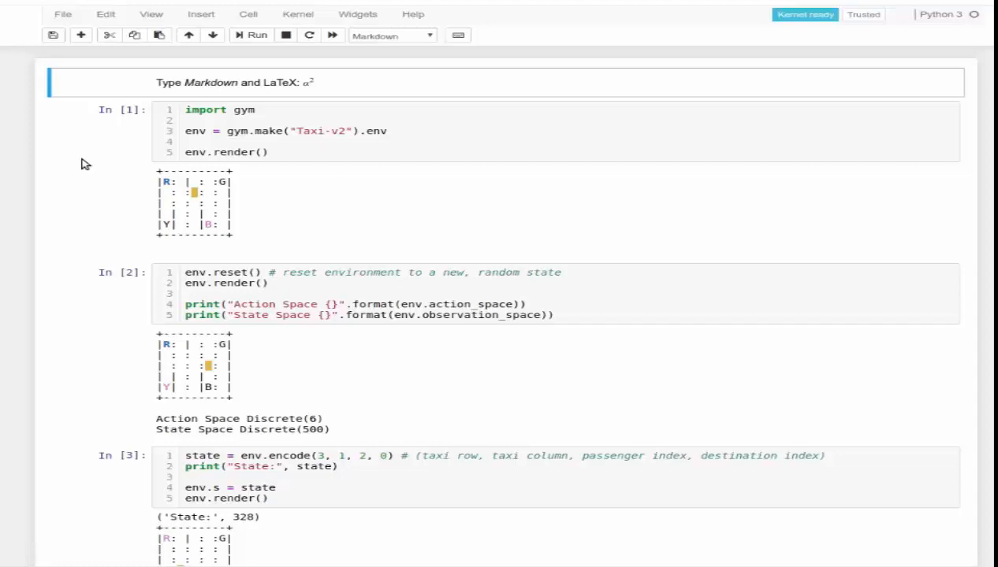
mouse_move(264, 172)
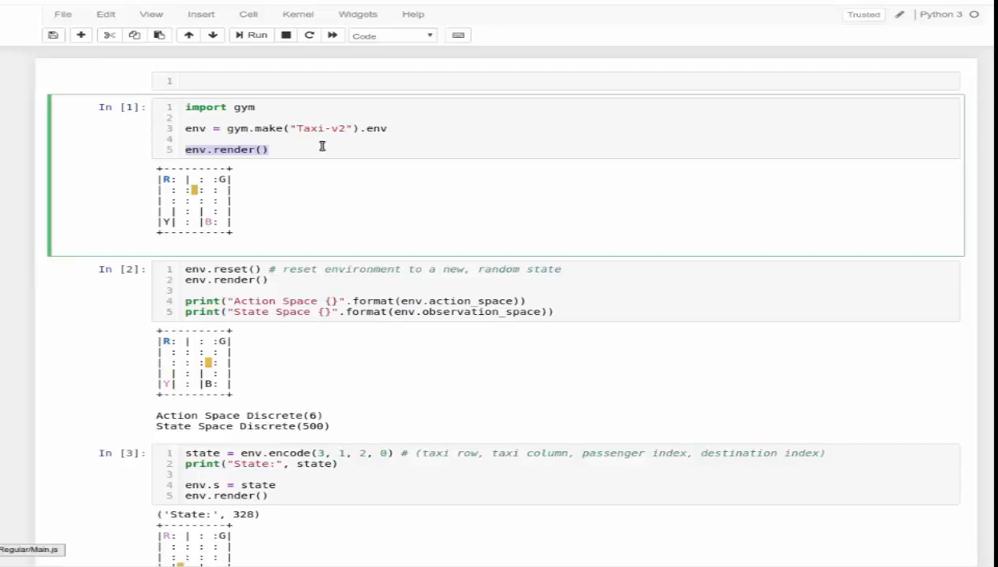
mouse_move(279, 104)
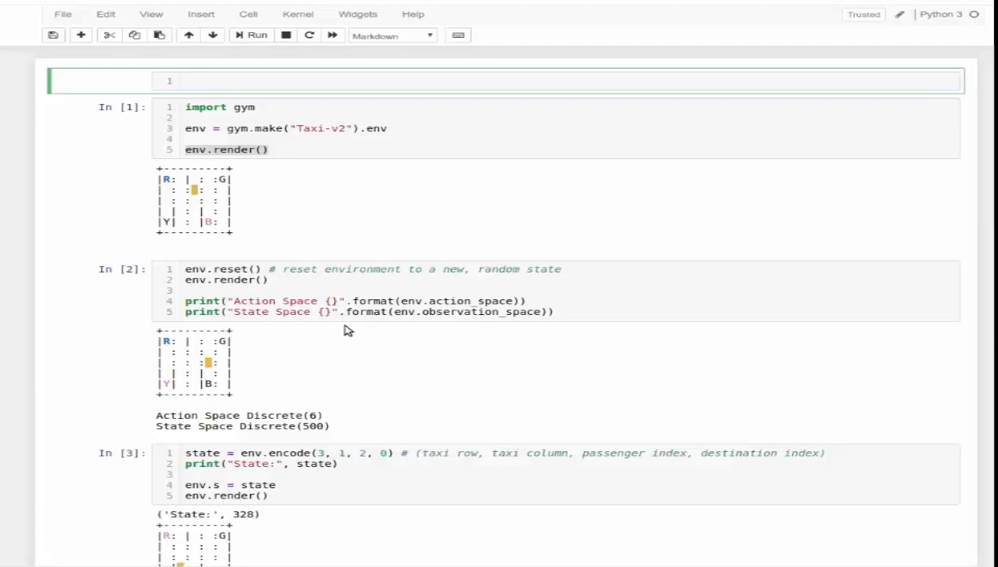
mouse_move(353, 307)
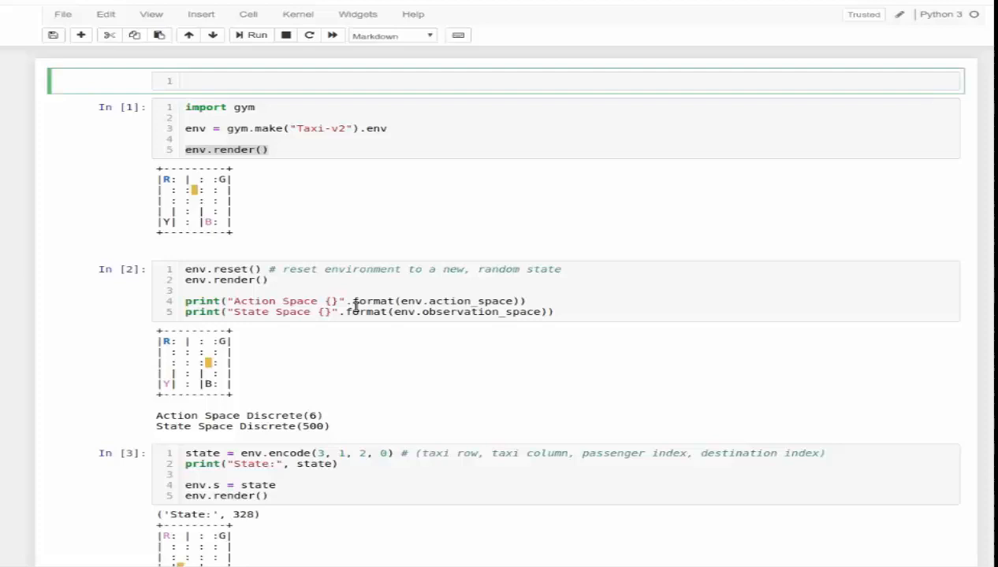
mouse_move(469, 303)
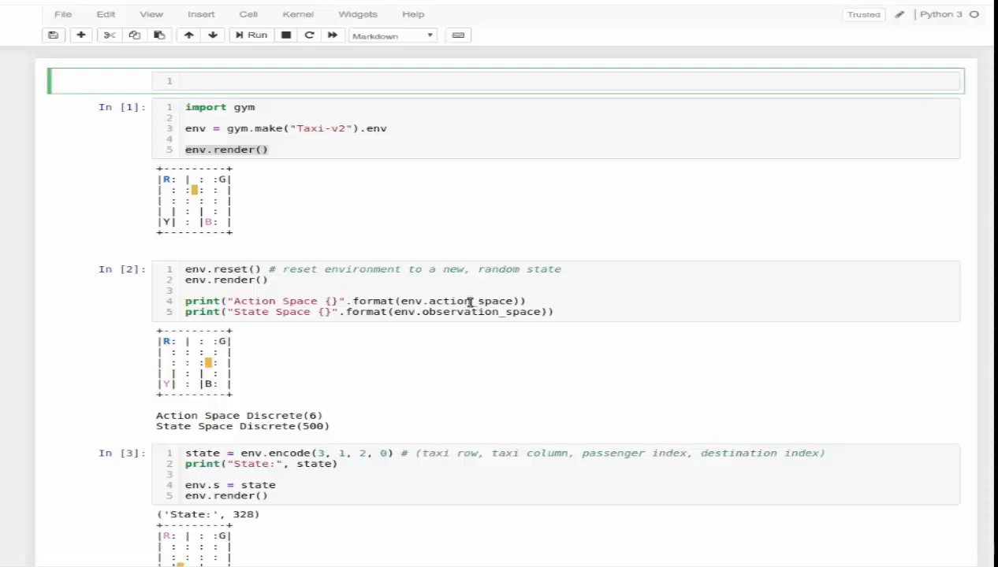
click(236, 111)
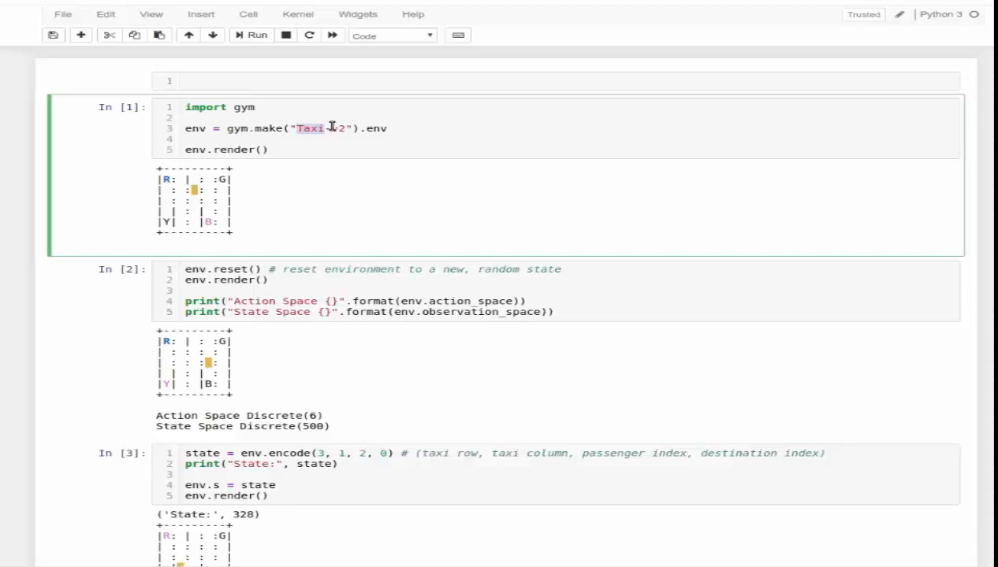
Execute the gym.make("Taxi-v2") cell as In [10], rendering the grid with Discrete(6) and Discrete(500) spaces.
click(255, 35)
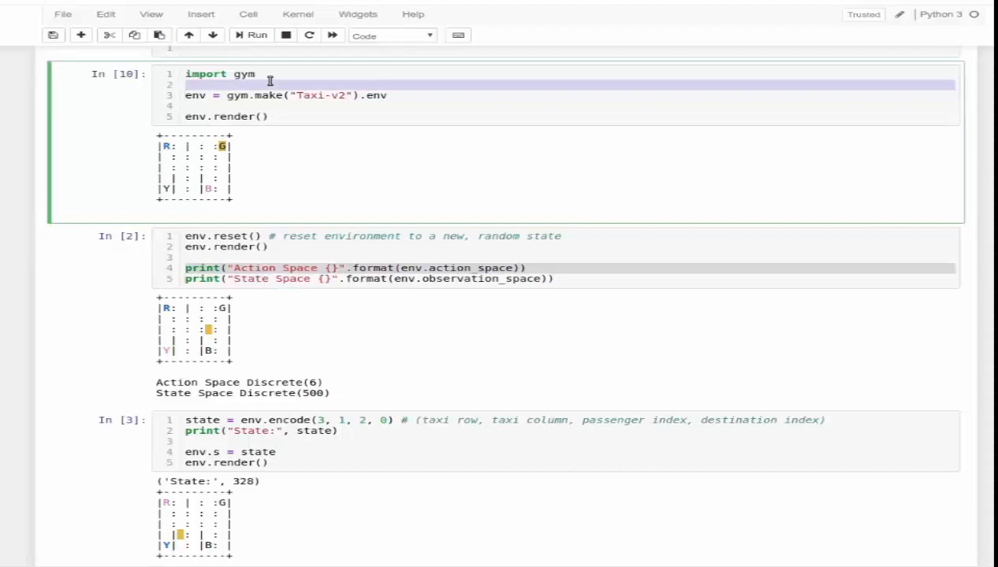
mouse_move(328, 107)
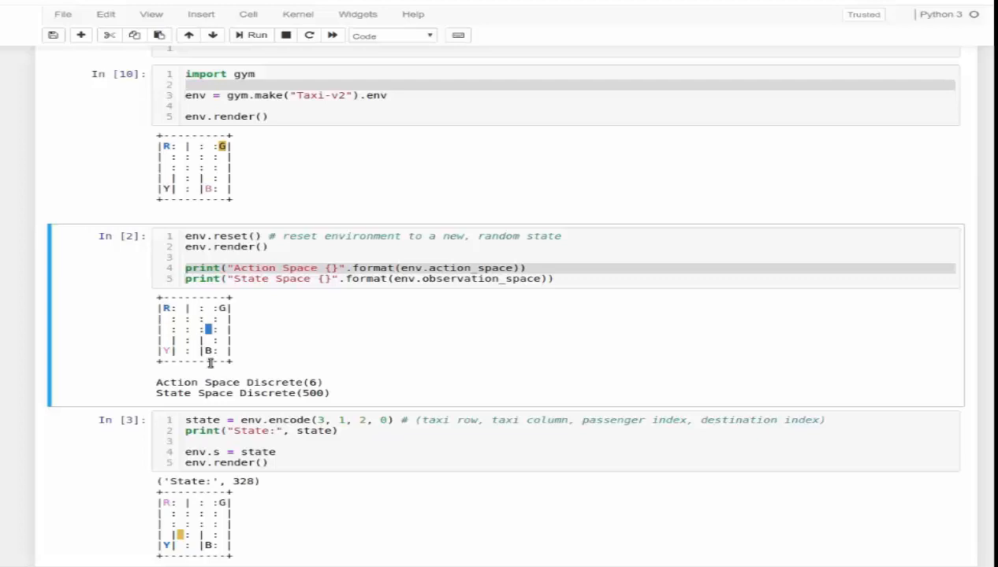
mouse_move(173, 345)
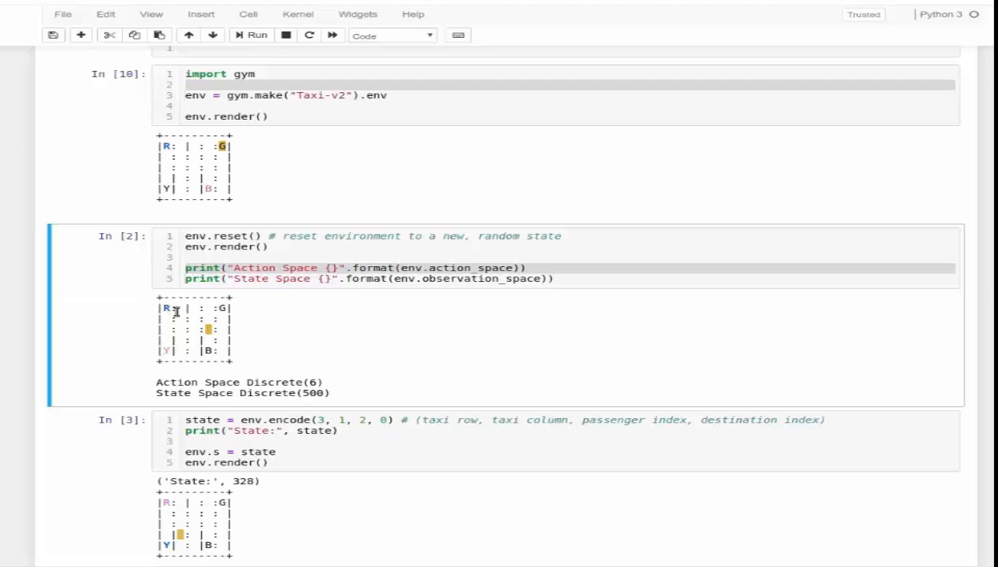
mouse_move(256, 321)
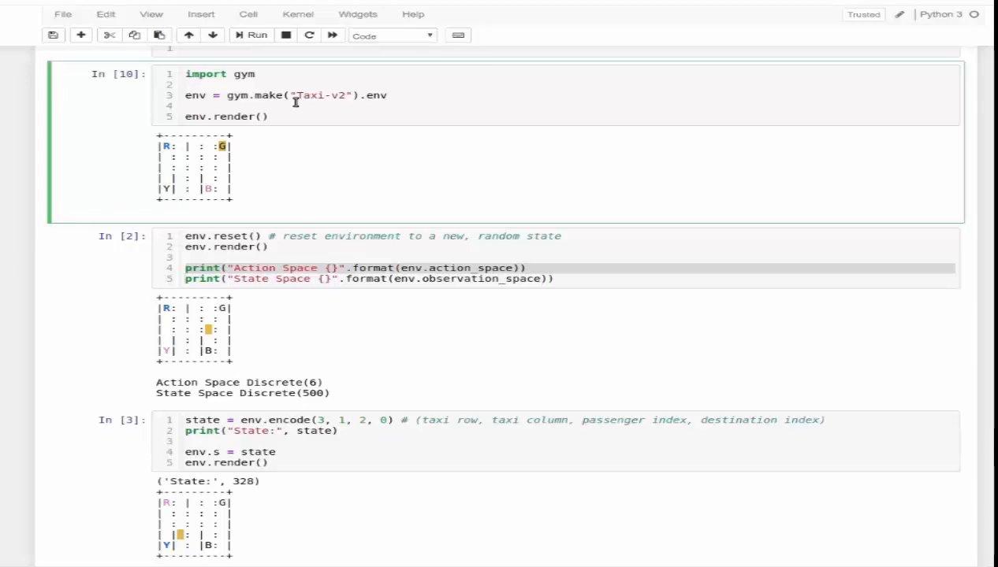
scroll(down, 3)
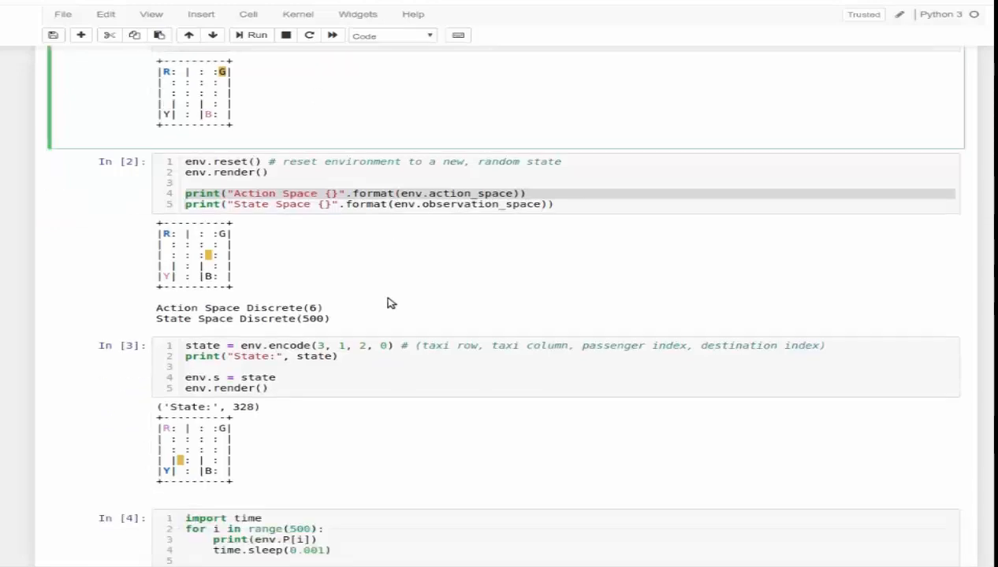
scroll(up, 3)
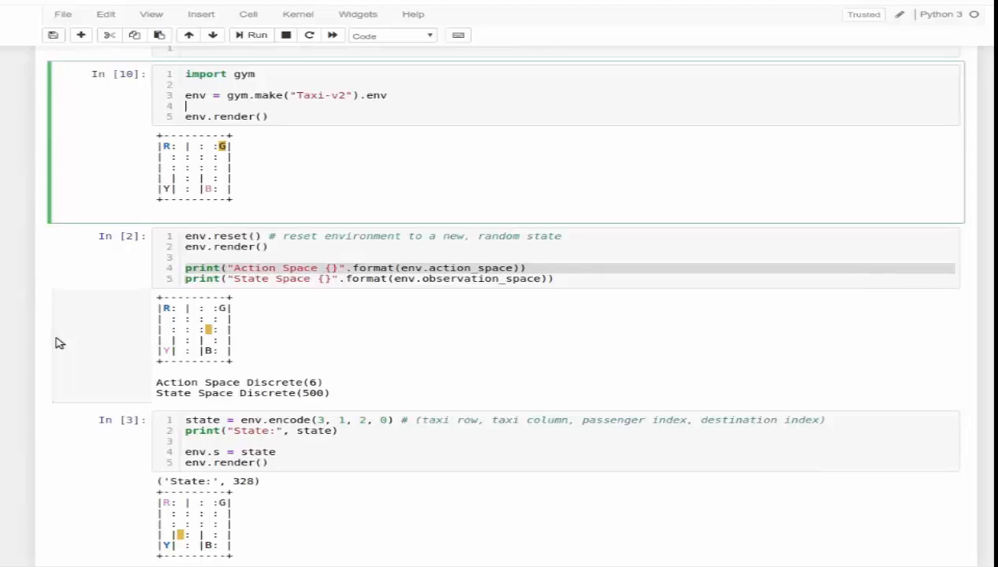
mouse_move(265, 337)
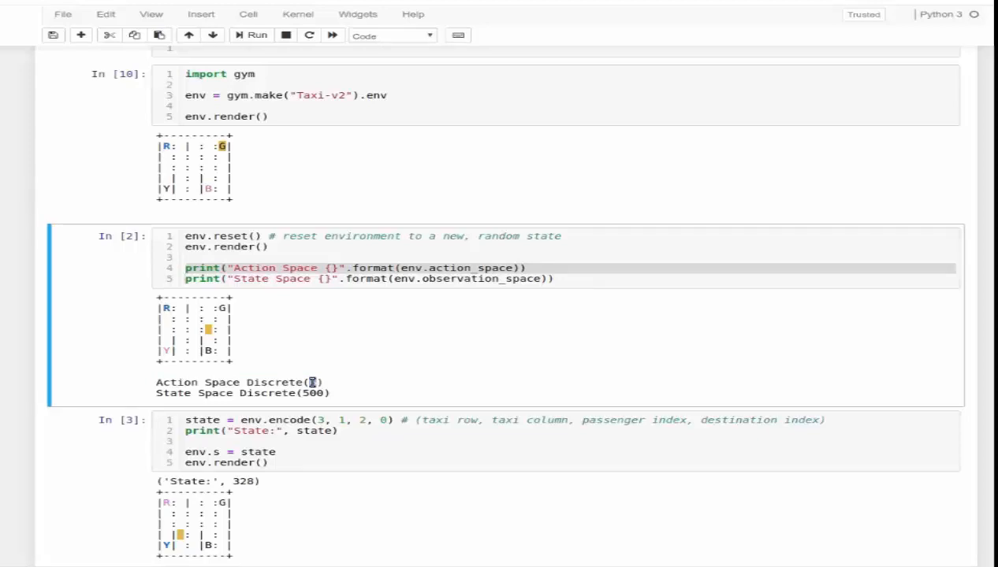
Highlight the action count 6 and scroll down to the env.P transition-table loop cell.
triple_click(236, 383)
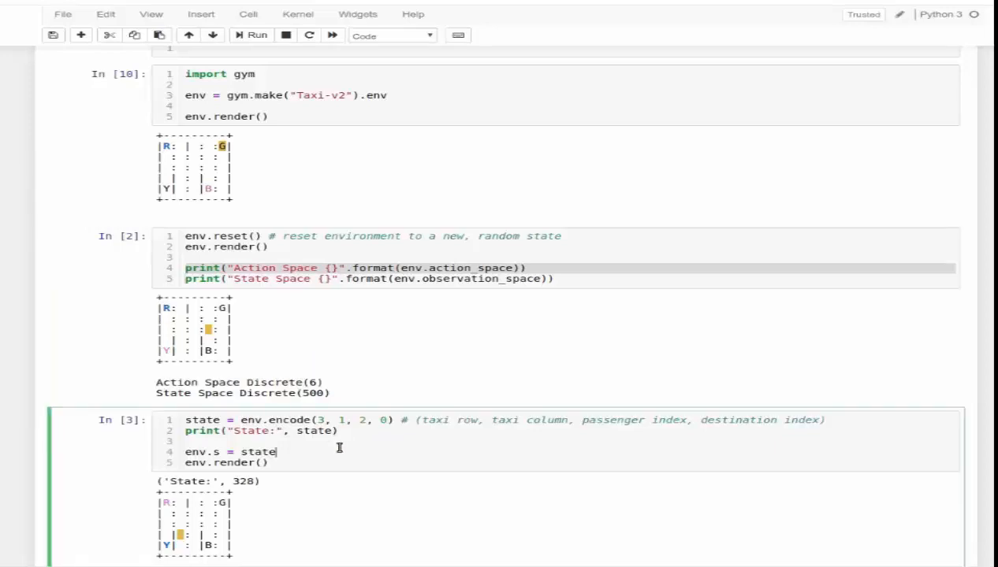
scroll(down, 3)
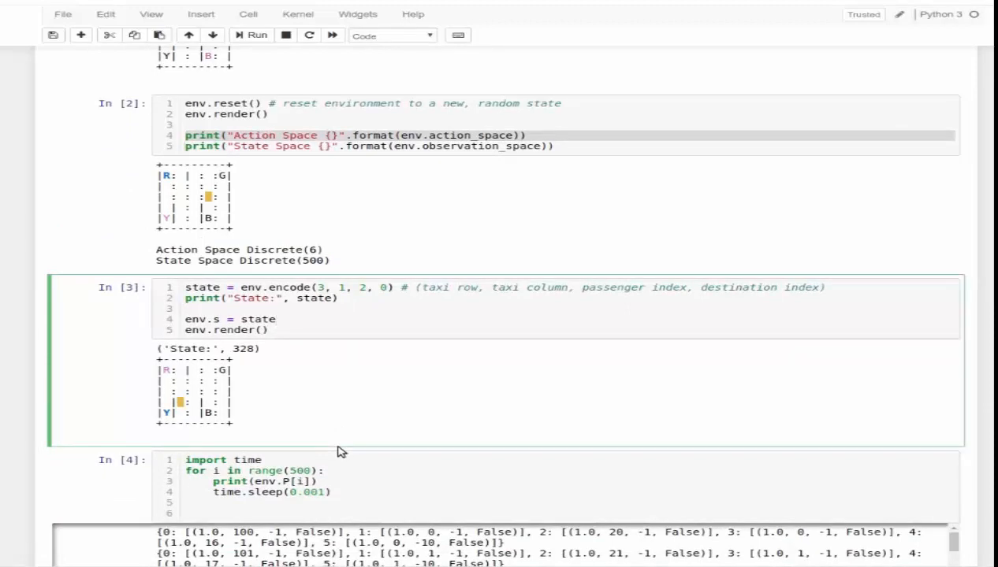
mouse_move(315, 180)
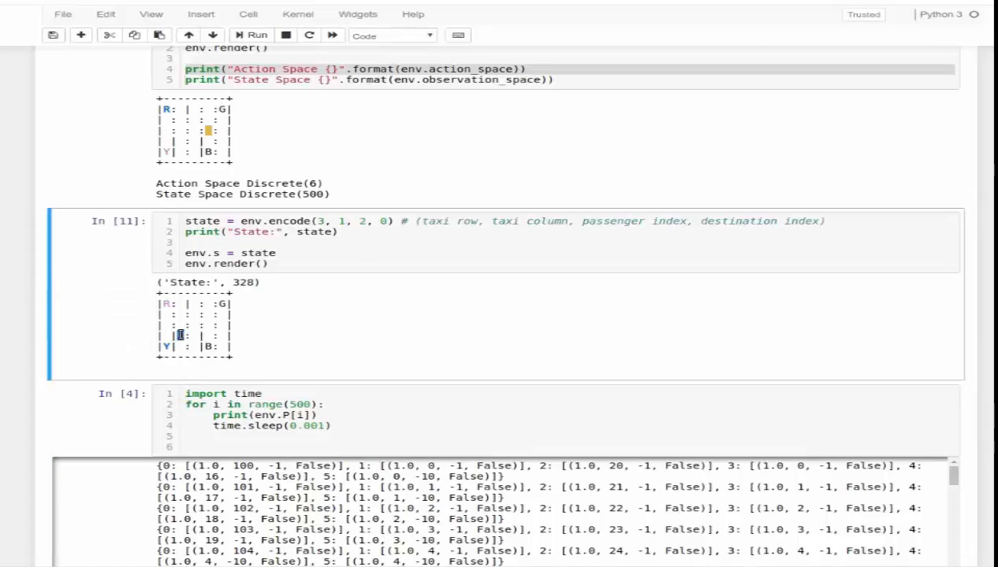
click(312, 221)
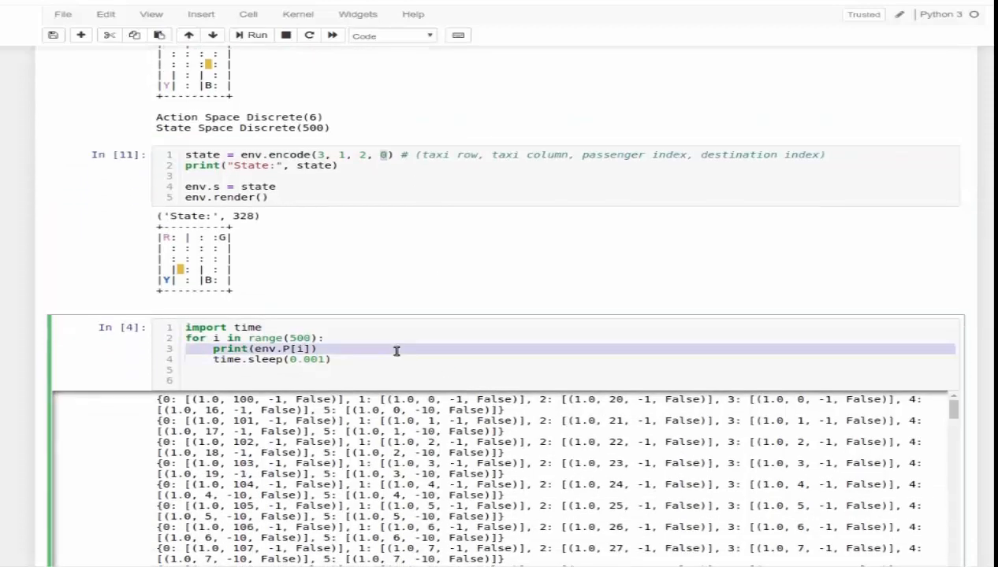
Scroll the transition-table output down through the env.P entries toward the last of the 500 states.
scroll(down, 3)
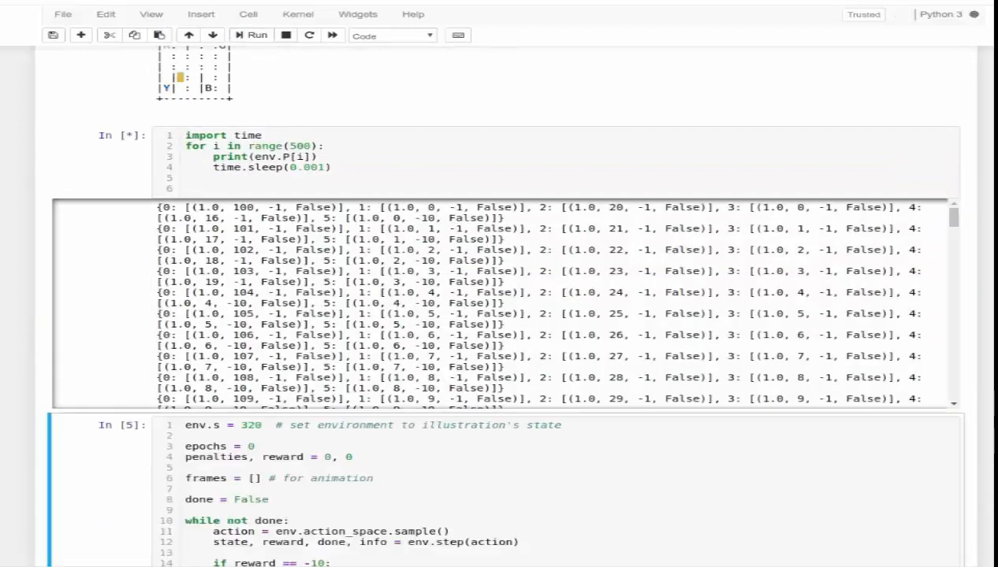
scroll(down, 3)
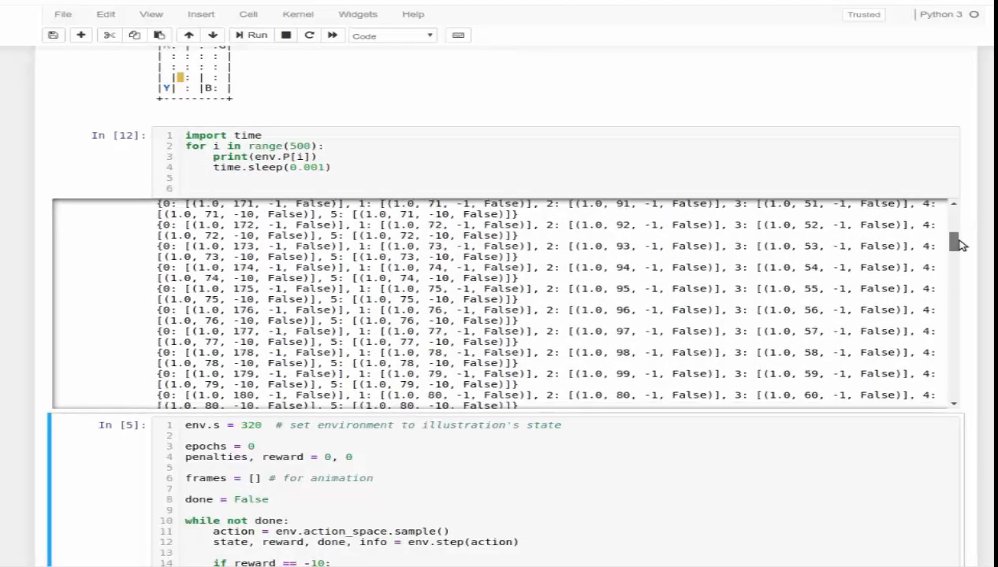
scroll(down, 3)
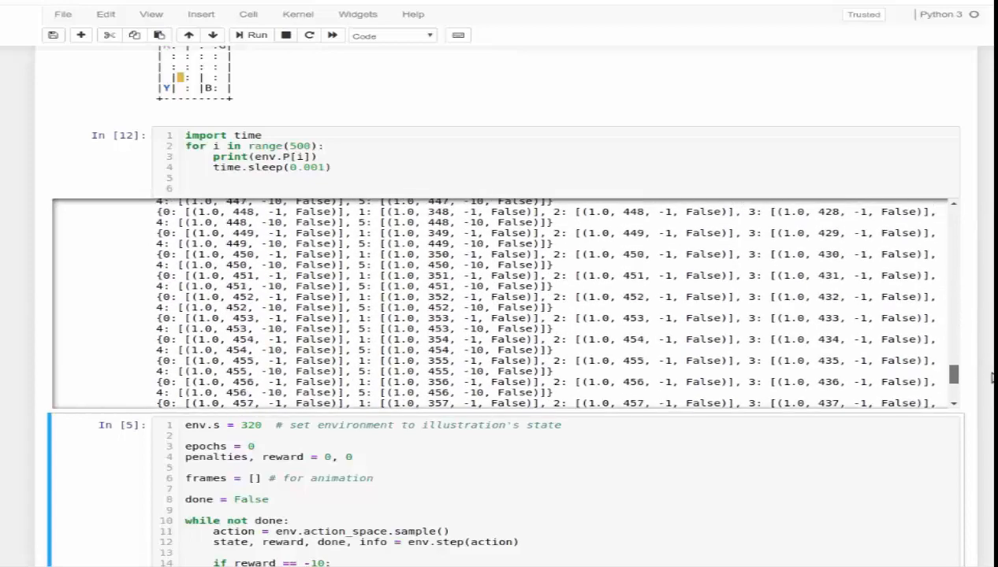
scroll(down, 3)
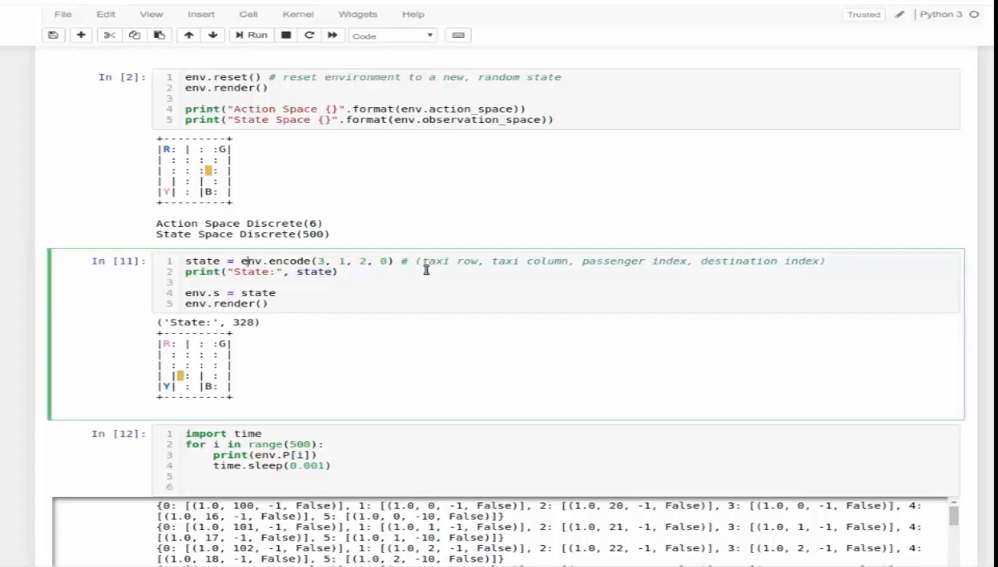
Re-run the env.encode cell as In [13], printing State 328 with its taxi grid.
double_click(547, 261)
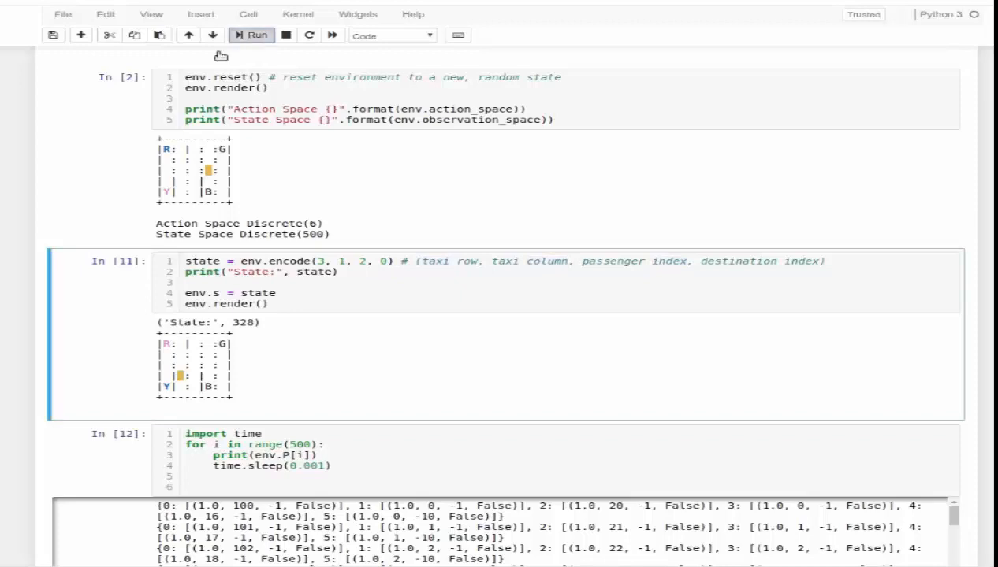
click(249, 35)
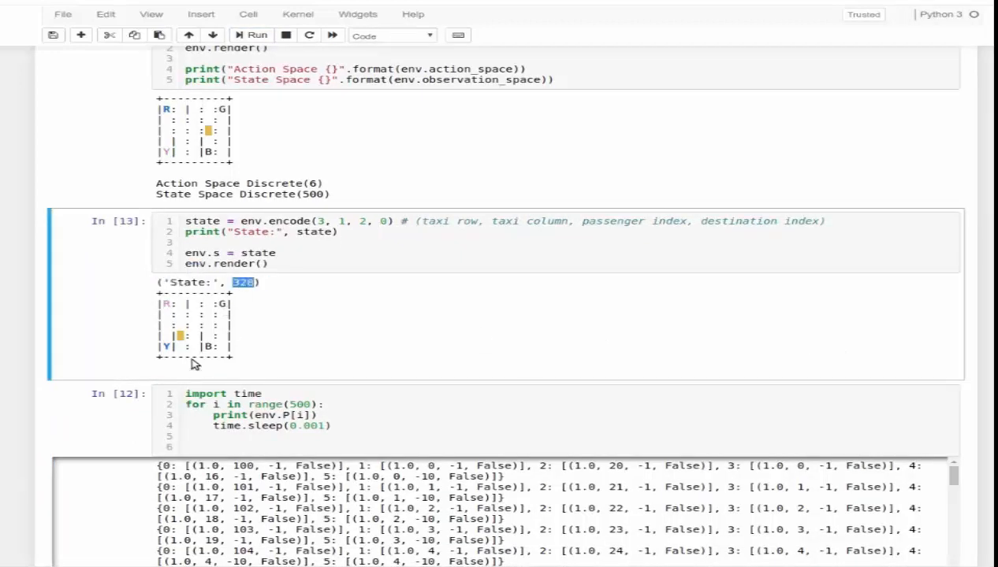
mouse_move(203, 331)
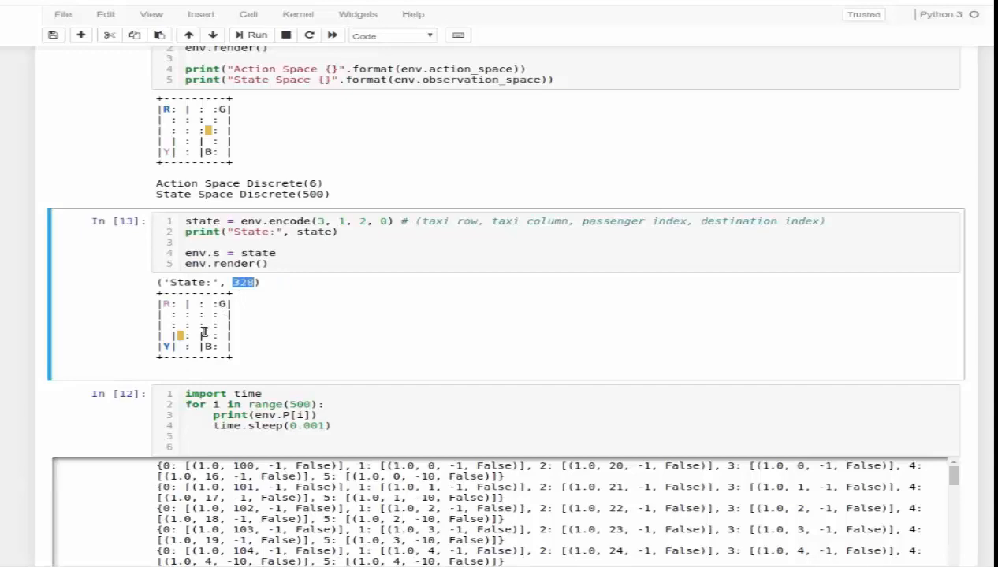